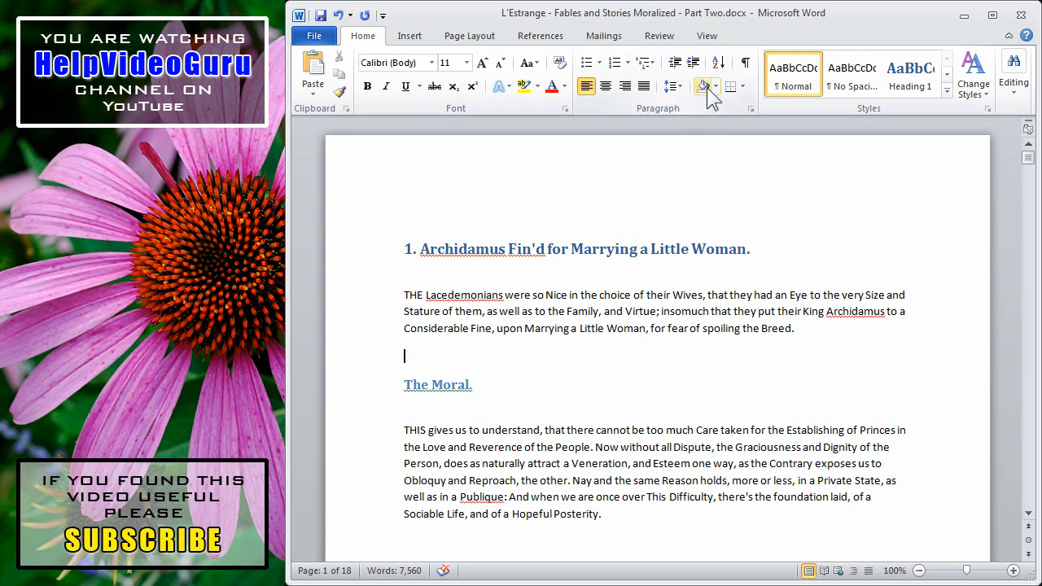
{"action": "mouse_move", "coordinate": [746, 62]}
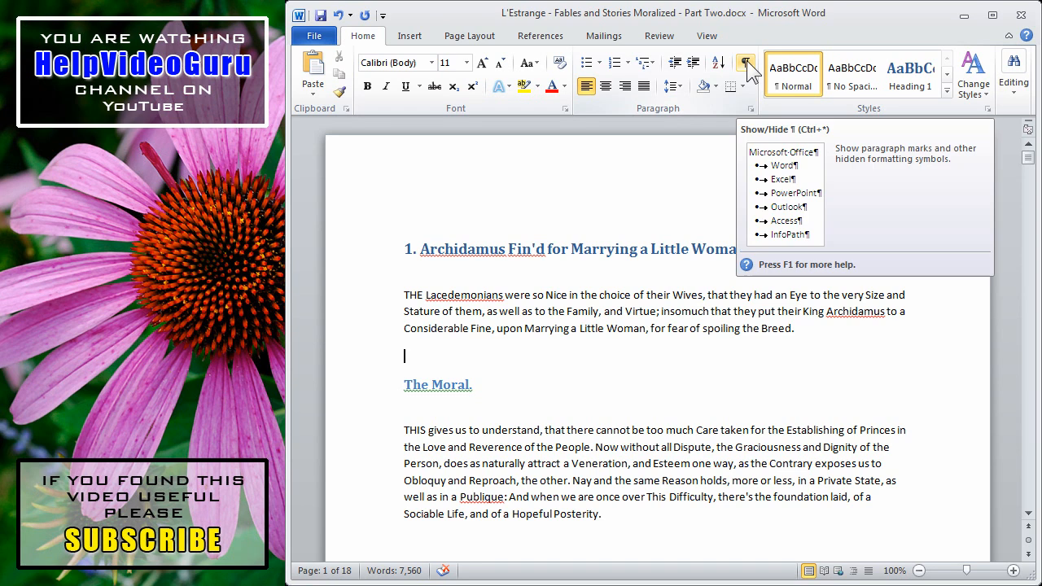
- Turn on Show/Hide ¶ to reveal paragraph marks and hidden symbols in the fables document
{"action": "left_click", "coordinate": [746, 64]}
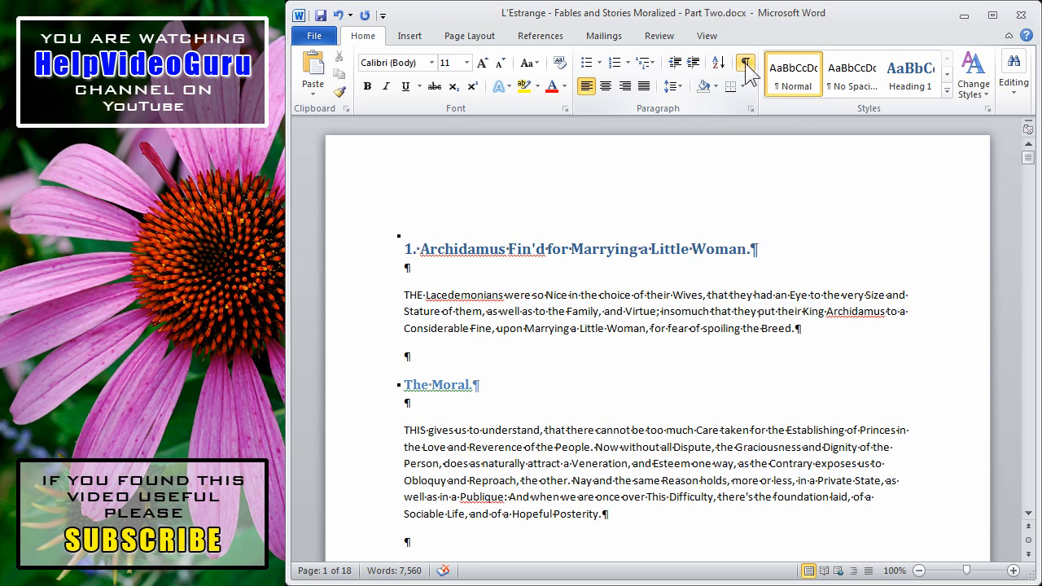
- Type '..........' on the blank line, then toggle Show/Hide ¶ to hide formatting marks
{"action": "left_click", "coordinate": [745, 63]}
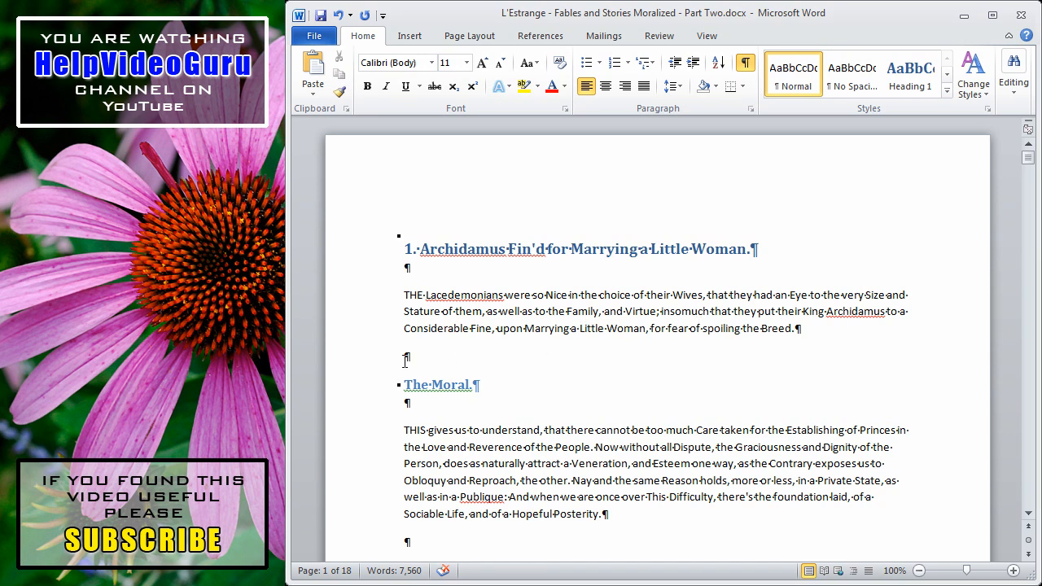
{"action": "mouse_move", "coordinate": [751, 447]}
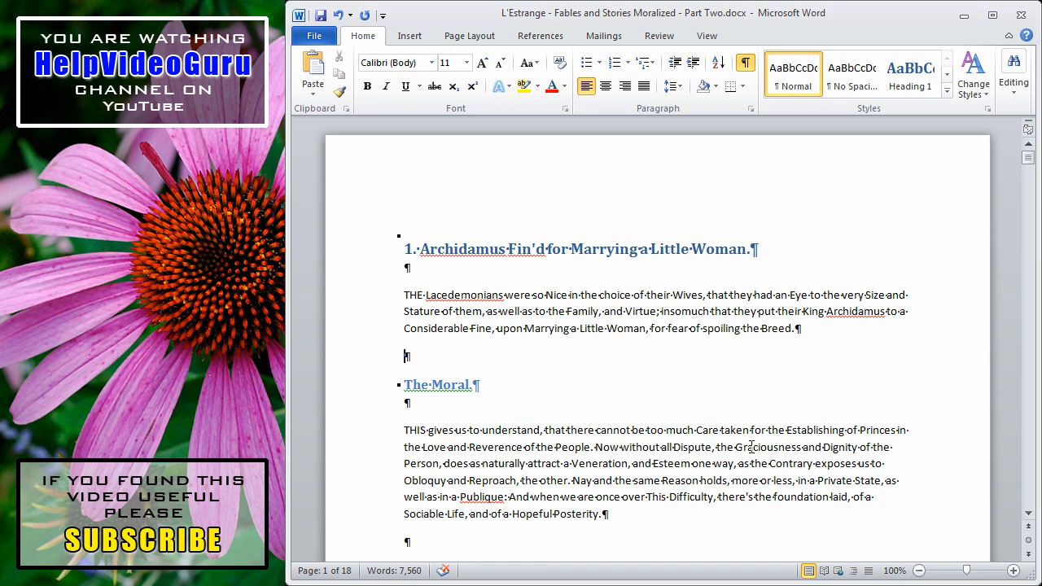
{"action": "type", "text": "............"}
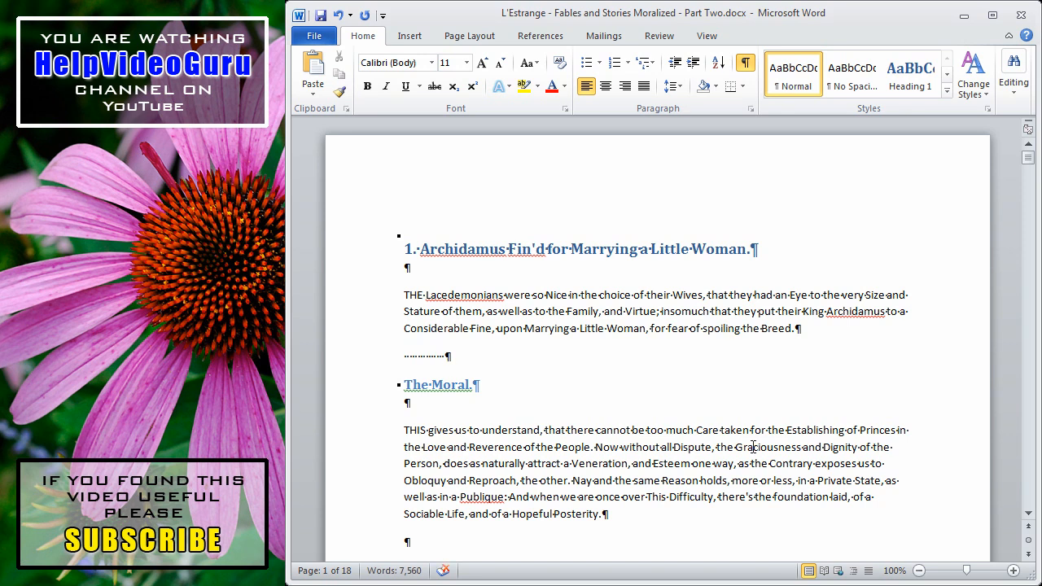
{"action": "mouse_move", "coordinate": [623, 572]}
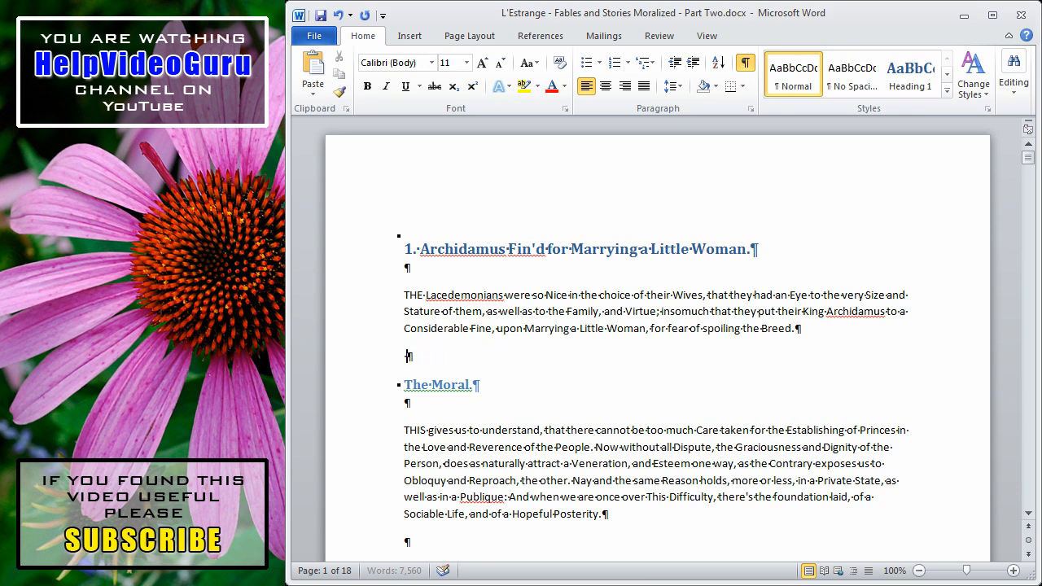
{"action": "mouse_move", "coordinate": [491, 357]}
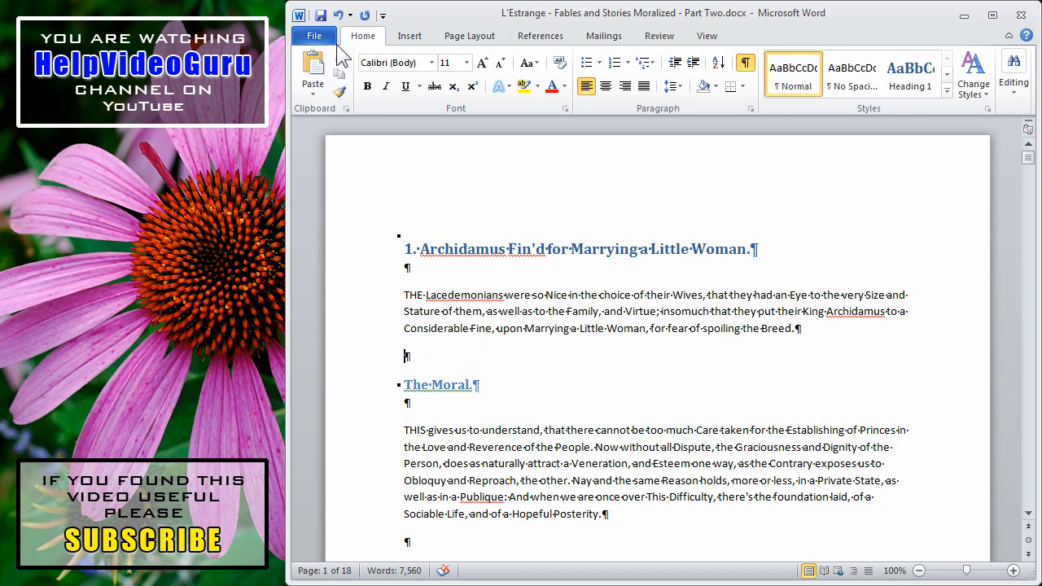
{"action": "left_click", "coordinate": [745, 62]}
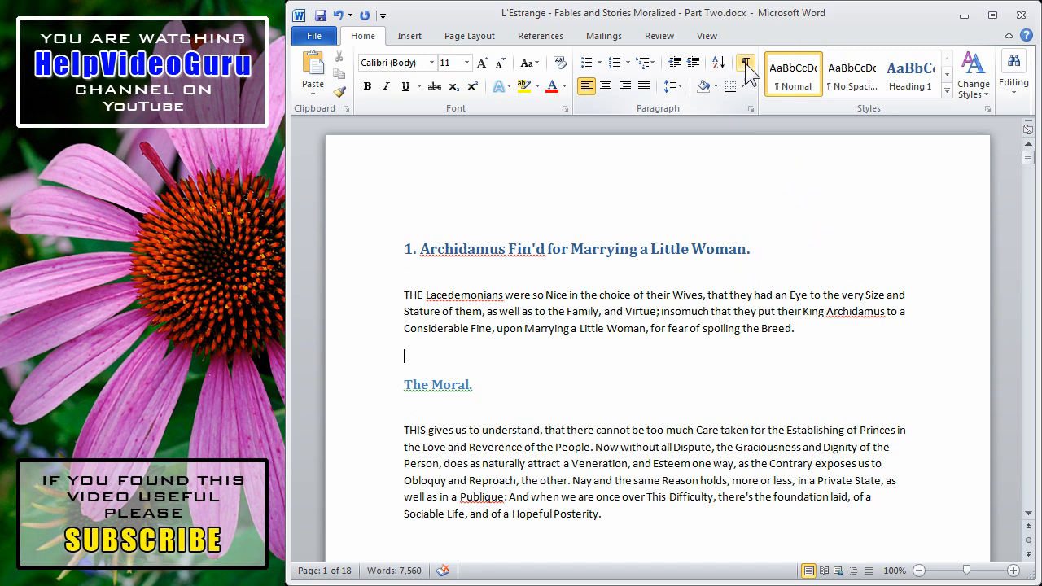
{"action": "left_click", "coordinate": [745, 63]}
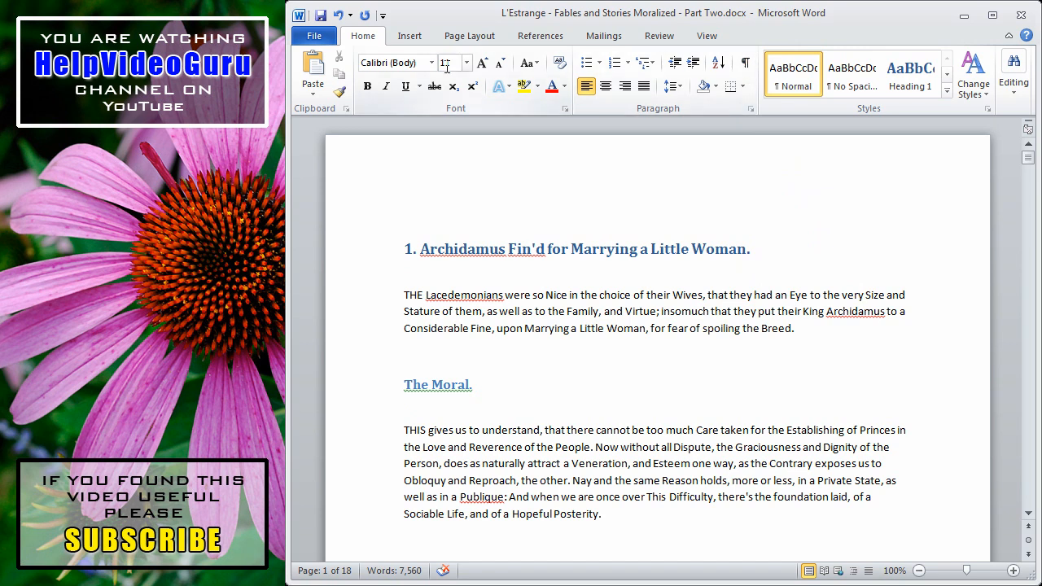
- Open Word Options through File > Help > Options
{"action": "left_click", "coordinate": [314, 35]}
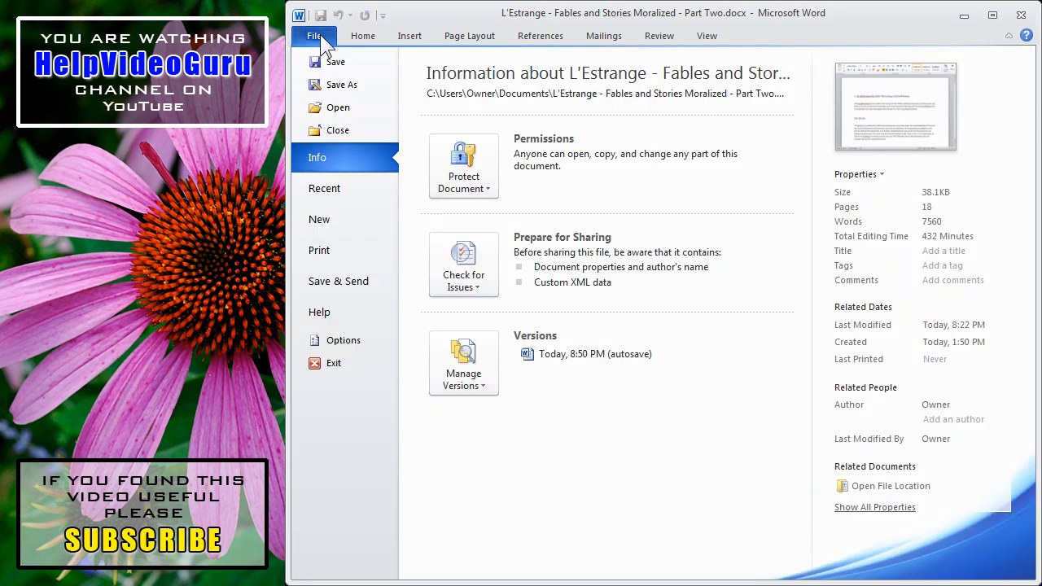
{"action": "mouse_move", "coordinate": [319, 312]}
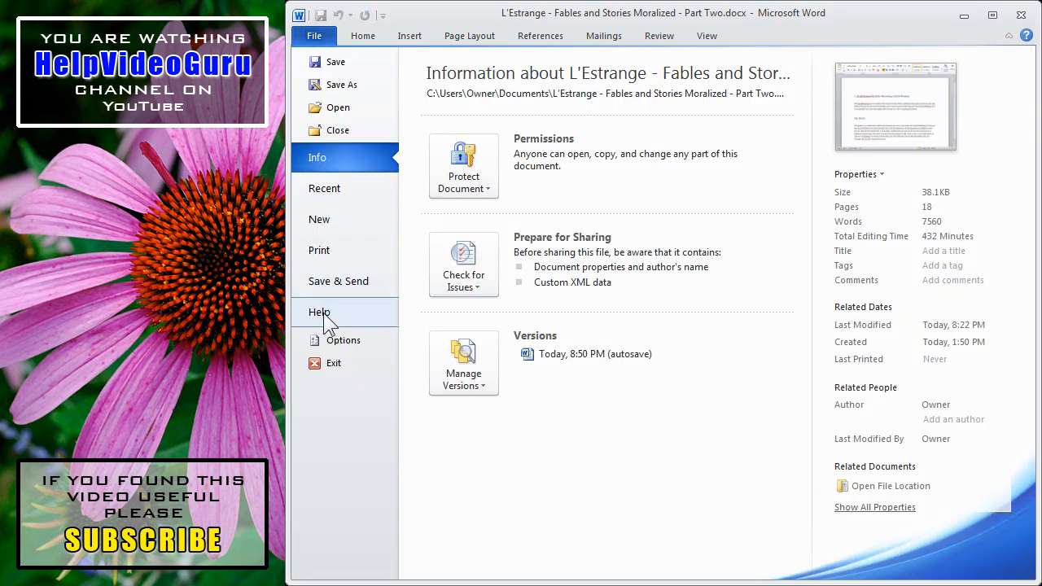
{"action": "left_click", "coordinate": [319, 312]}
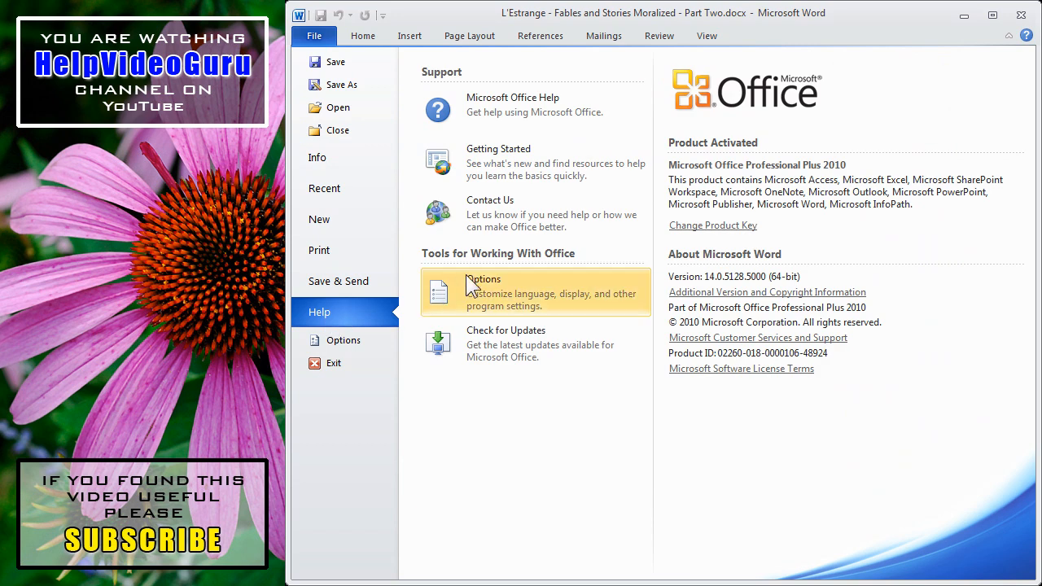
{"action": "left_click", "coordinate": [483, 291]}
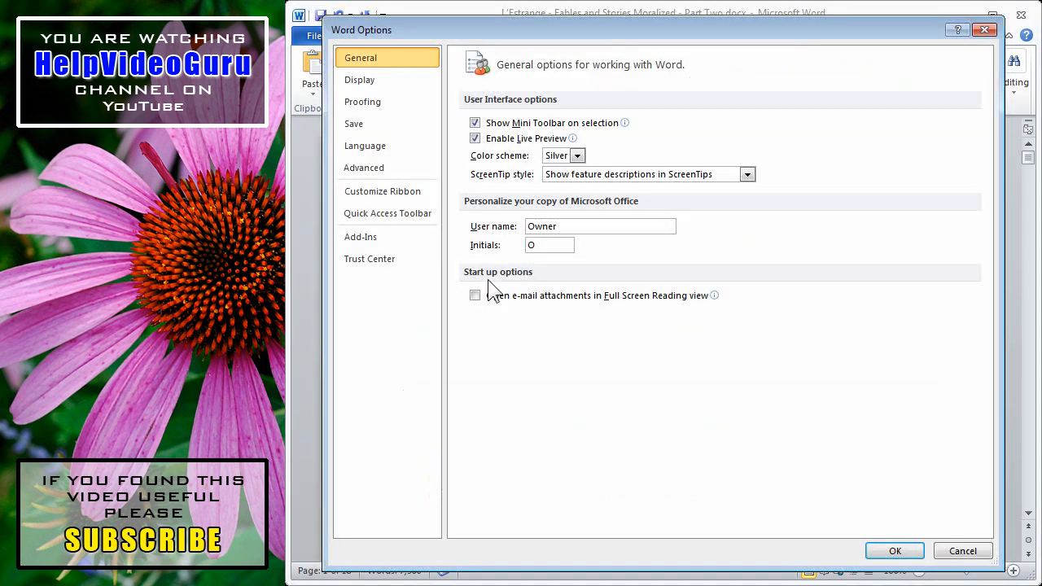
- In Display options, always show tab characters and paragraph marks, leave spaces unchecked, and apply
{"action": "left_click", "coordinate": [359, 79]}
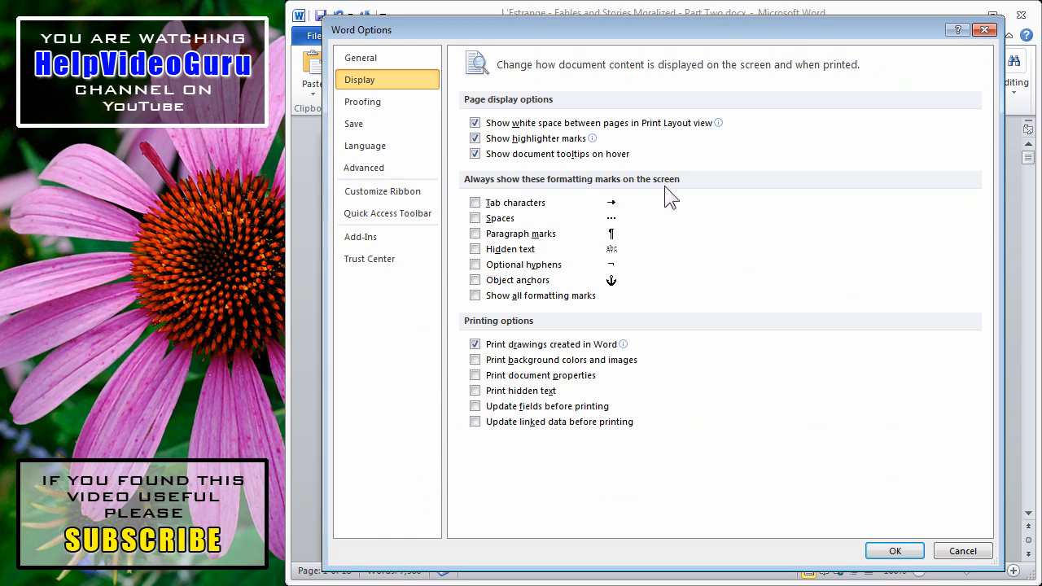
{"action": "left_click", "coordinate": [475, 203]}
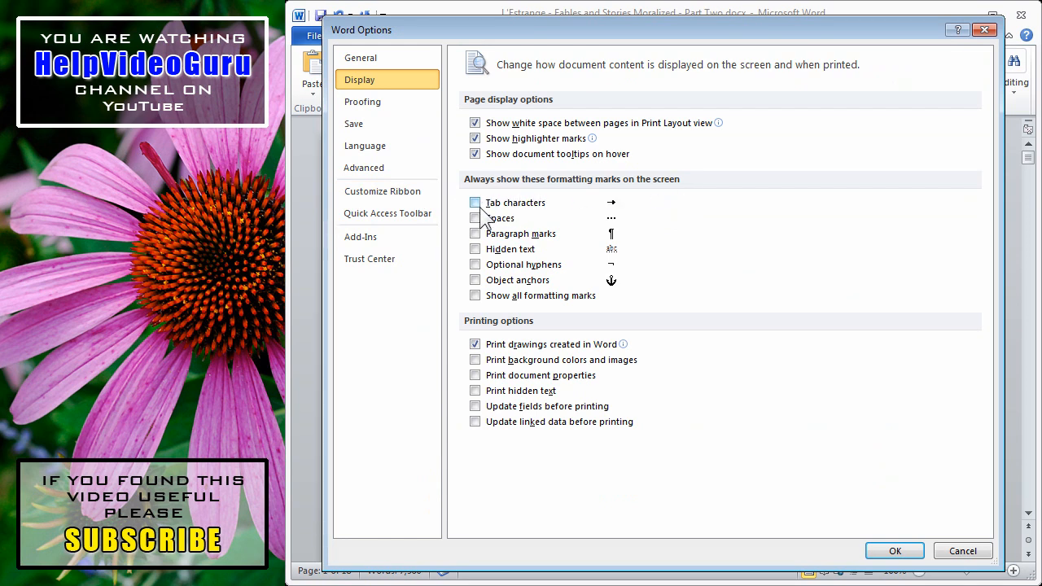
{"action": "left_click", "coordinate": [475, 218]}
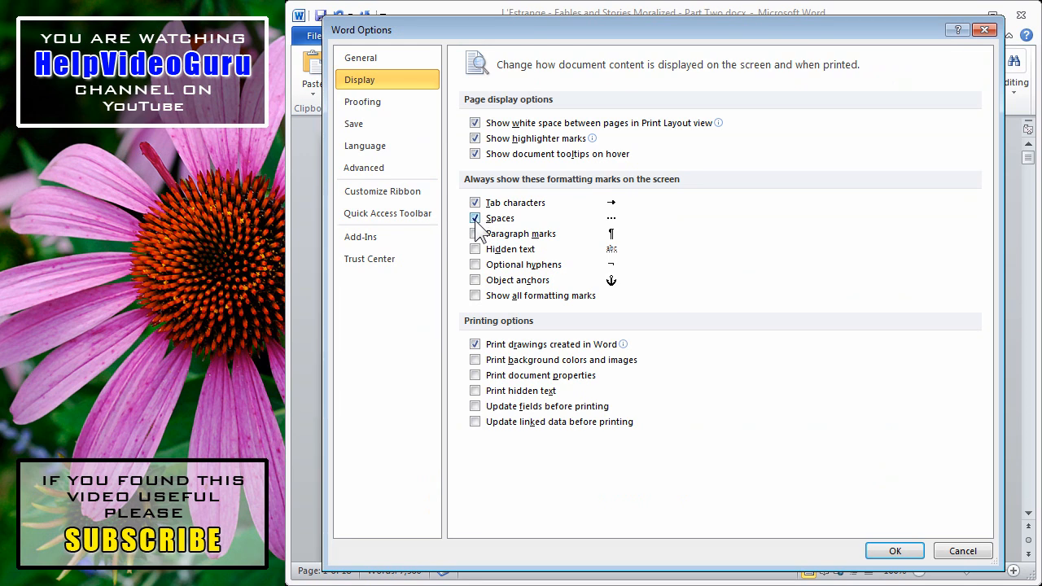
{"action": "left_click", "coordinate": [476, 234]}
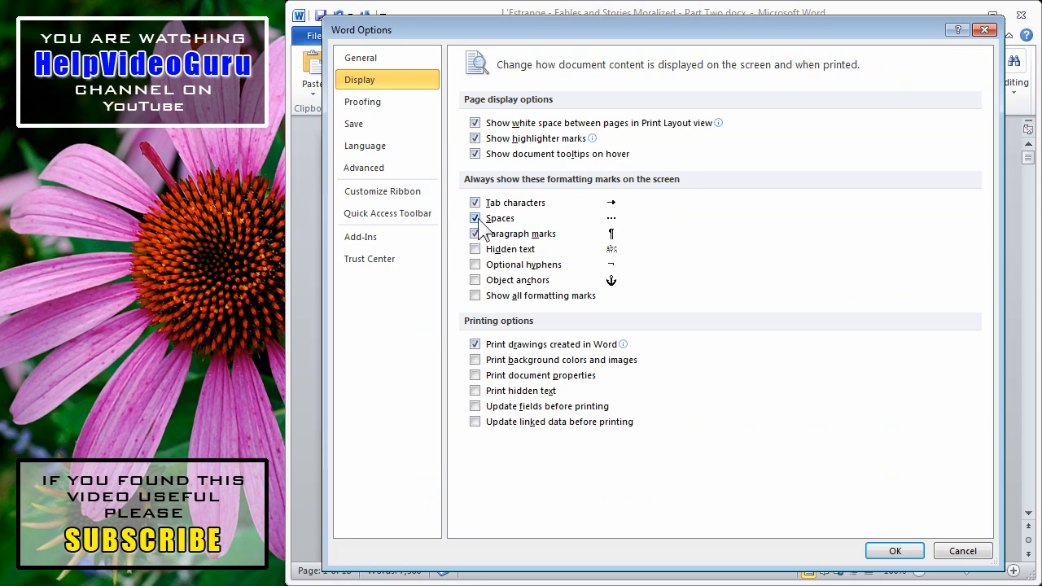
{"action": "left_click", "coordinate": [474, 218]}
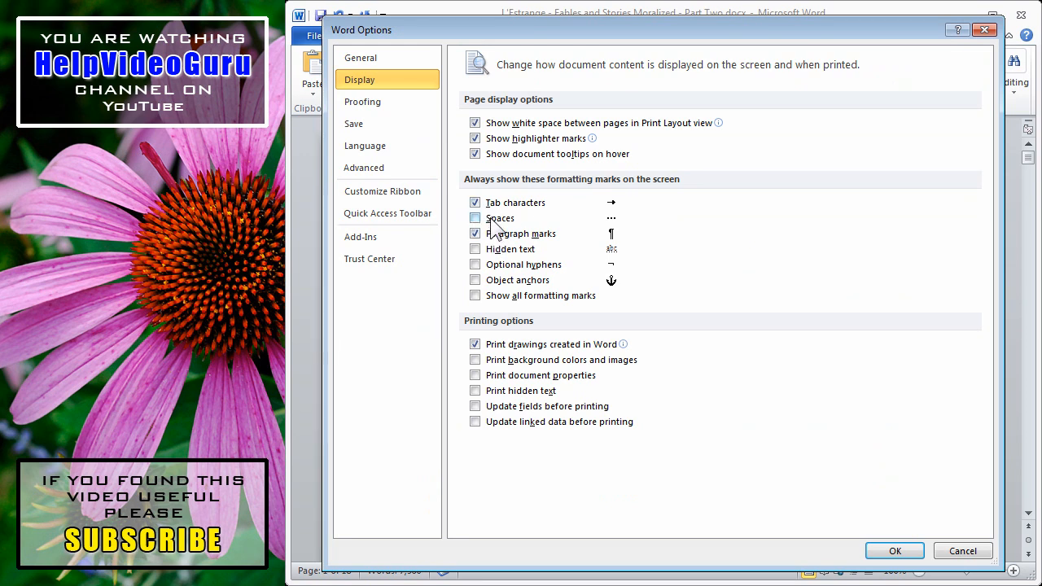
{"action": "left_click", "coordinate": [474, 217]}
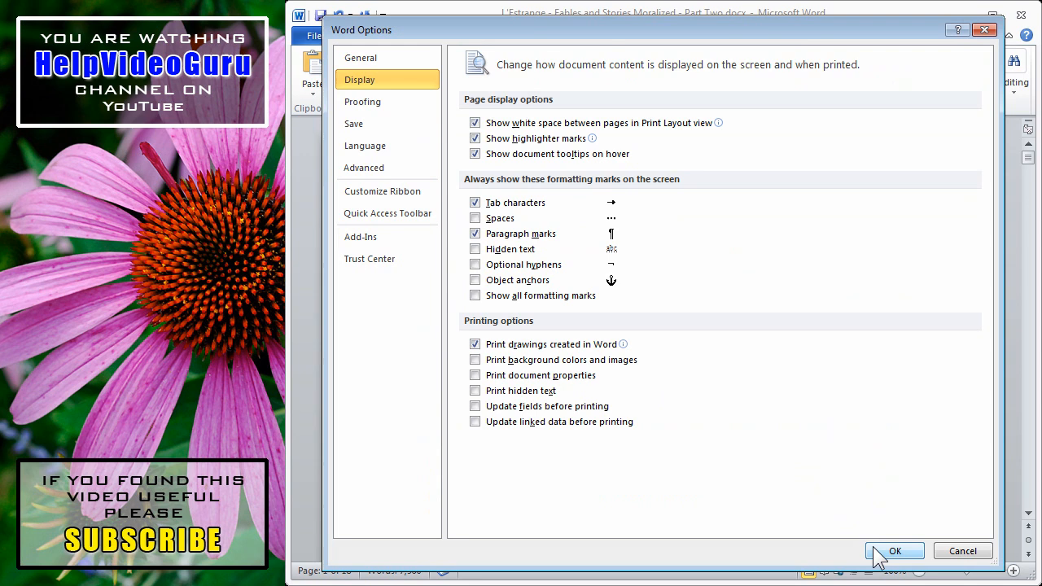
{"action": "left_click", "coordinate": [894, 552]}
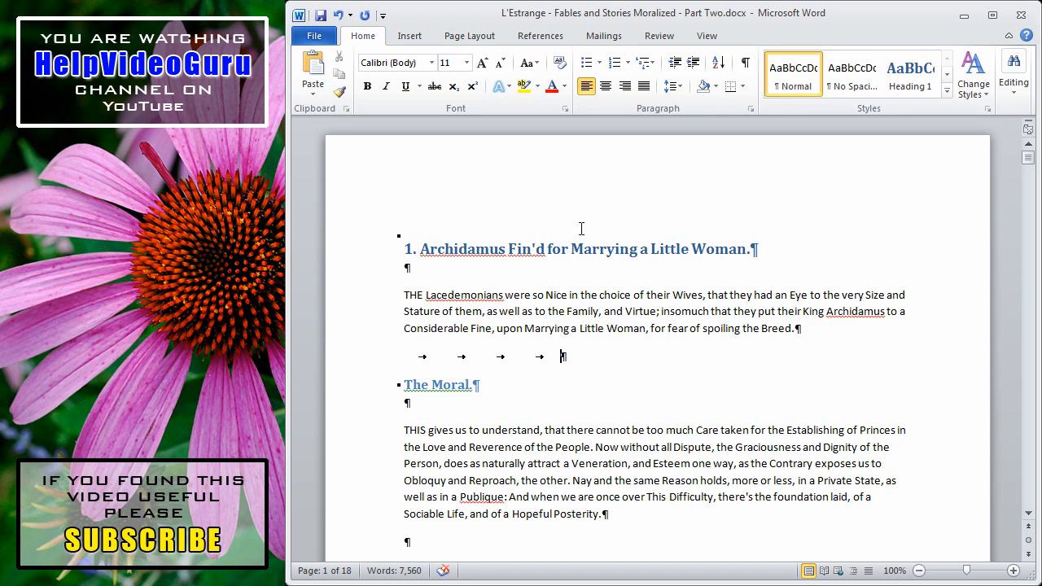
- Toggle Show/Hide ¶ on and off, then reopen Word Options at the Display page
{"action": "left_click", "coordinate": [745, 63]}
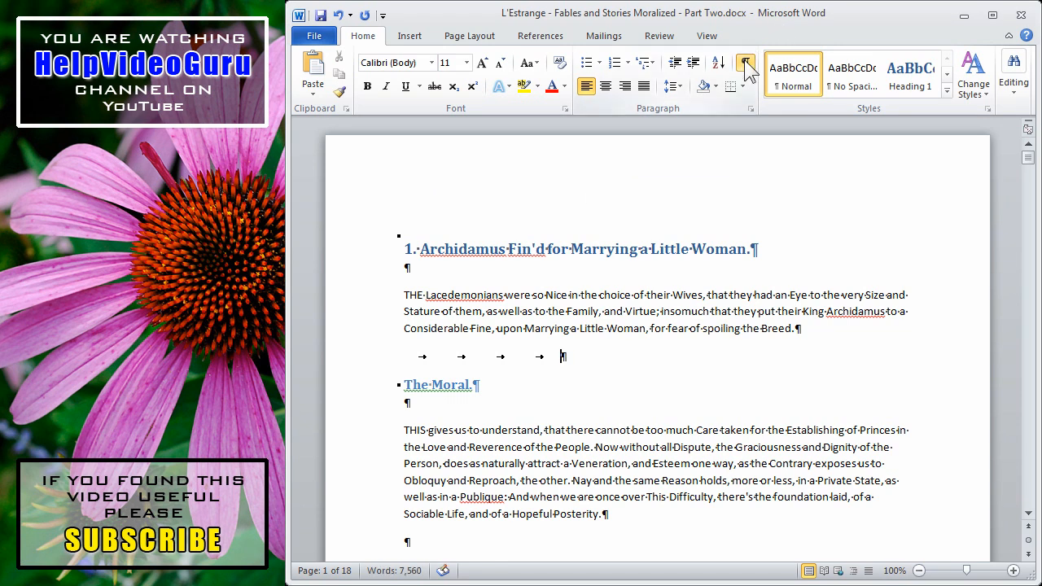
{"action": "left_click", "coordinate": [745, 69]}
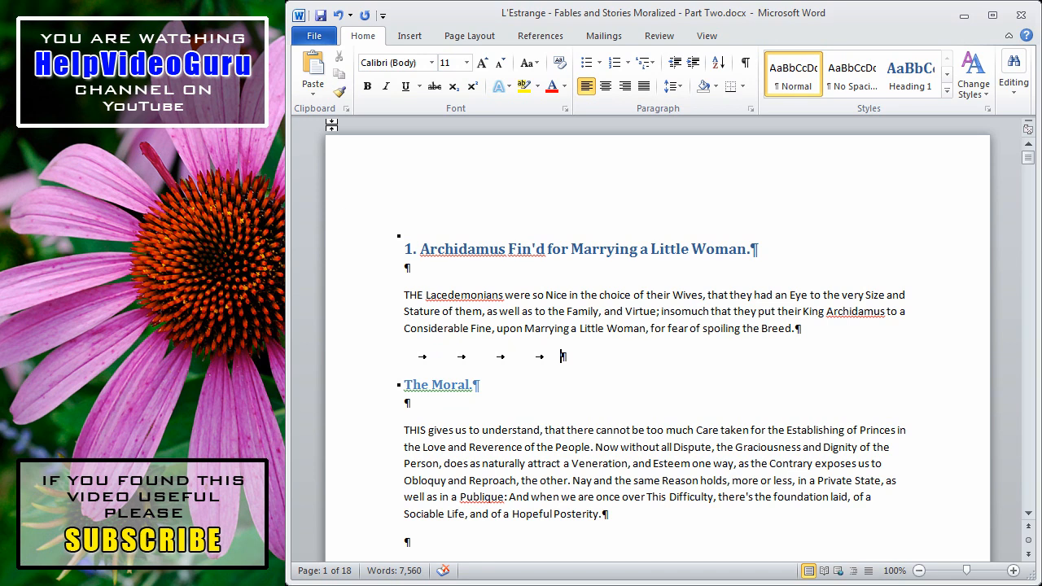
{"action": "left_click", "coordinate": [314, 35]}
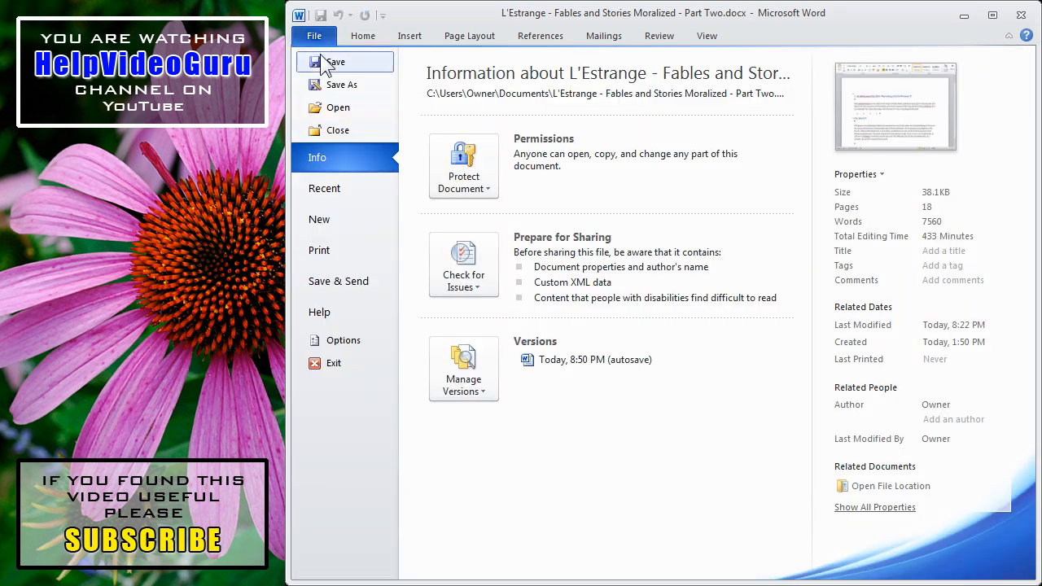
{"action": "left_click", "coordinate": [319, 312]}
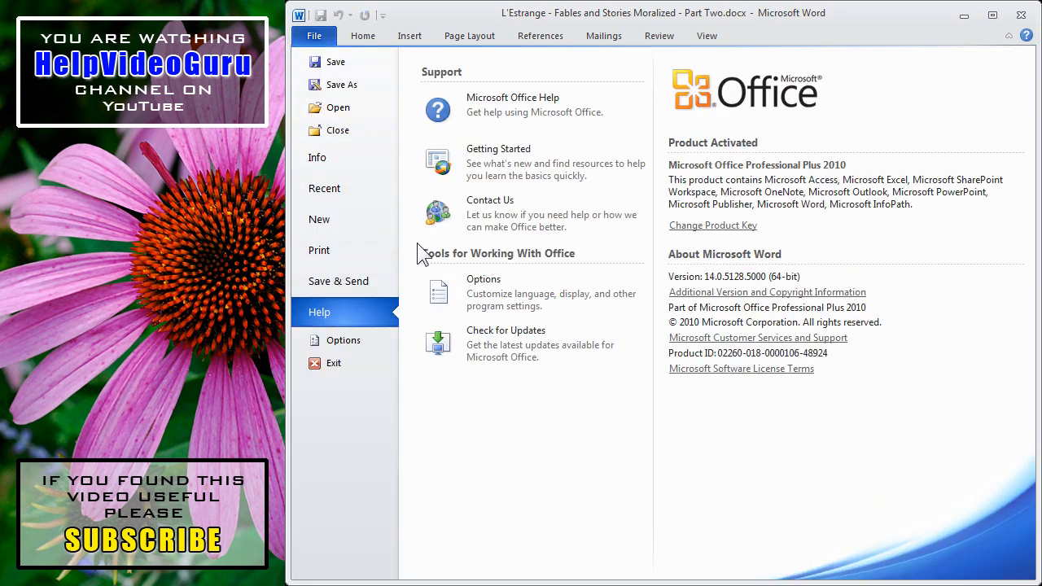
{"action": "left_click", "coordinate": [343, 340]}
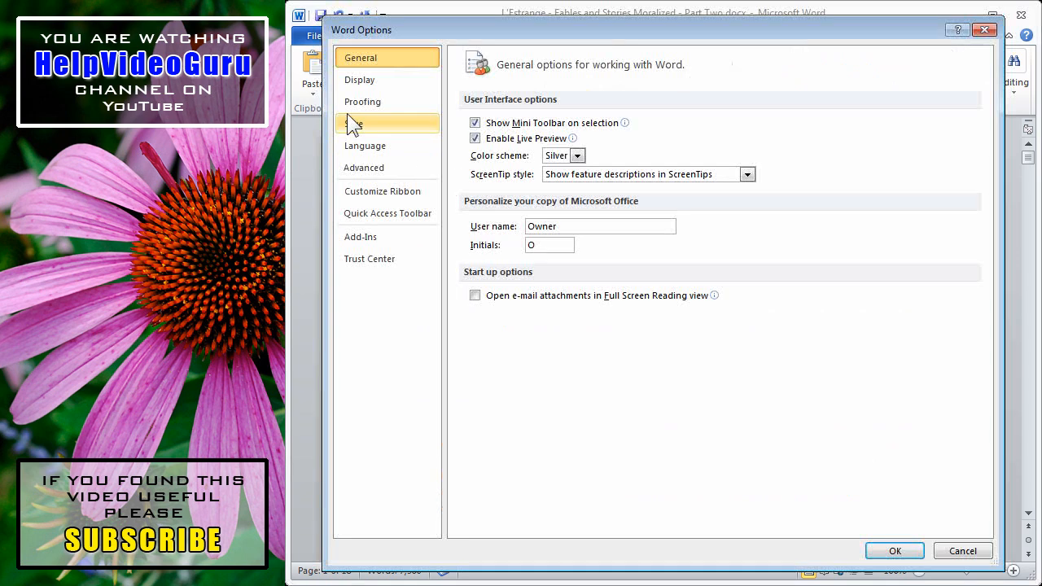
{"action": "left_click", "coordinate": [360, 80]}
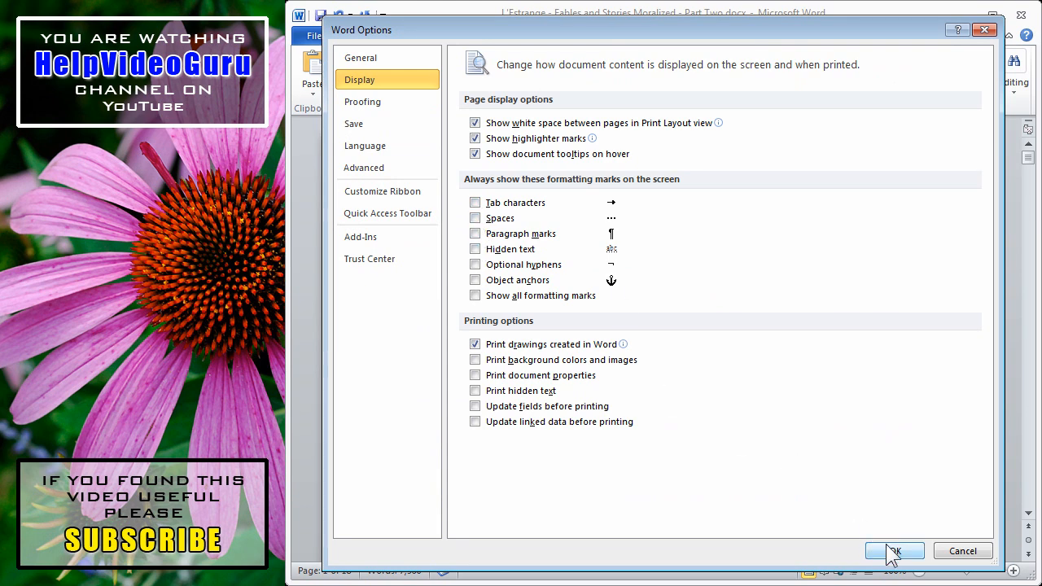
- Confirm Word Options so tab characters and paragraph marks no longer always display
{"action": "left_click", "coordinate": [893, 550]}
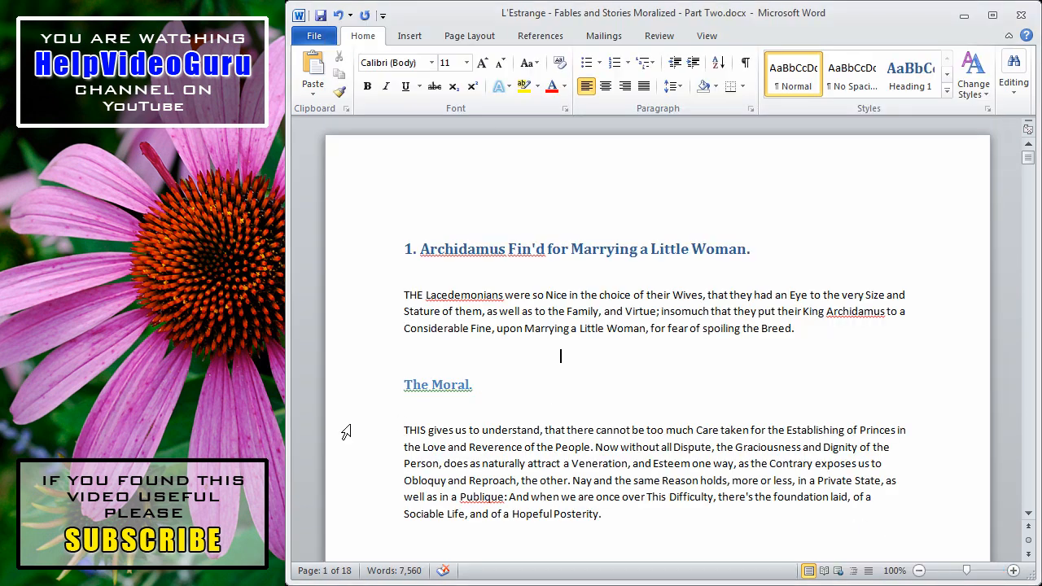